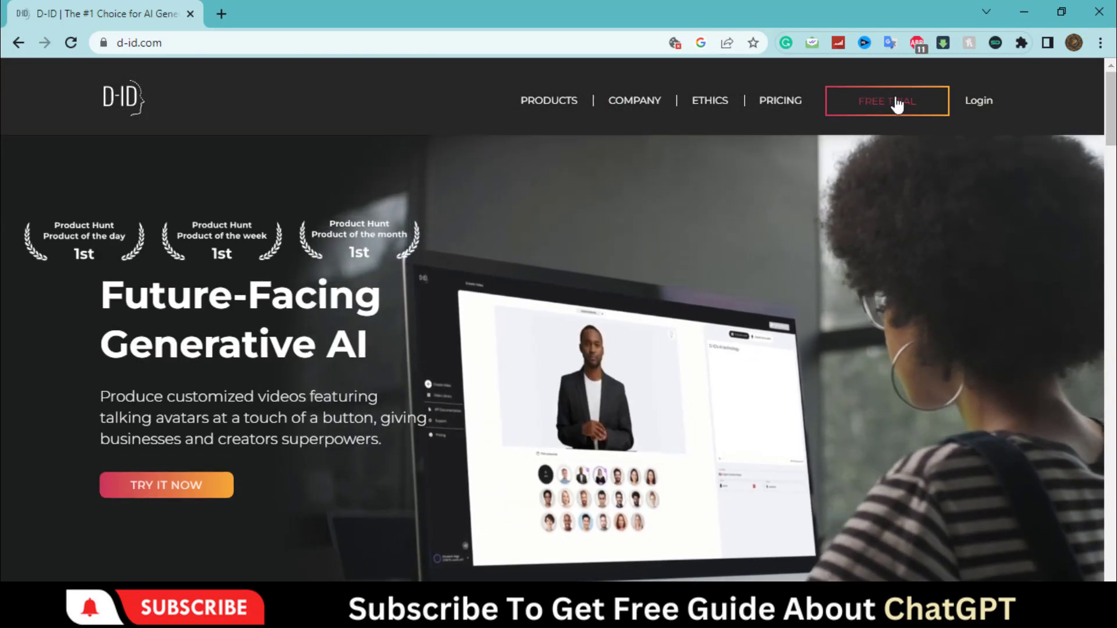
- Start the free trial, then pick Login/Signup from the Guest account menu
left_click(886, 101)
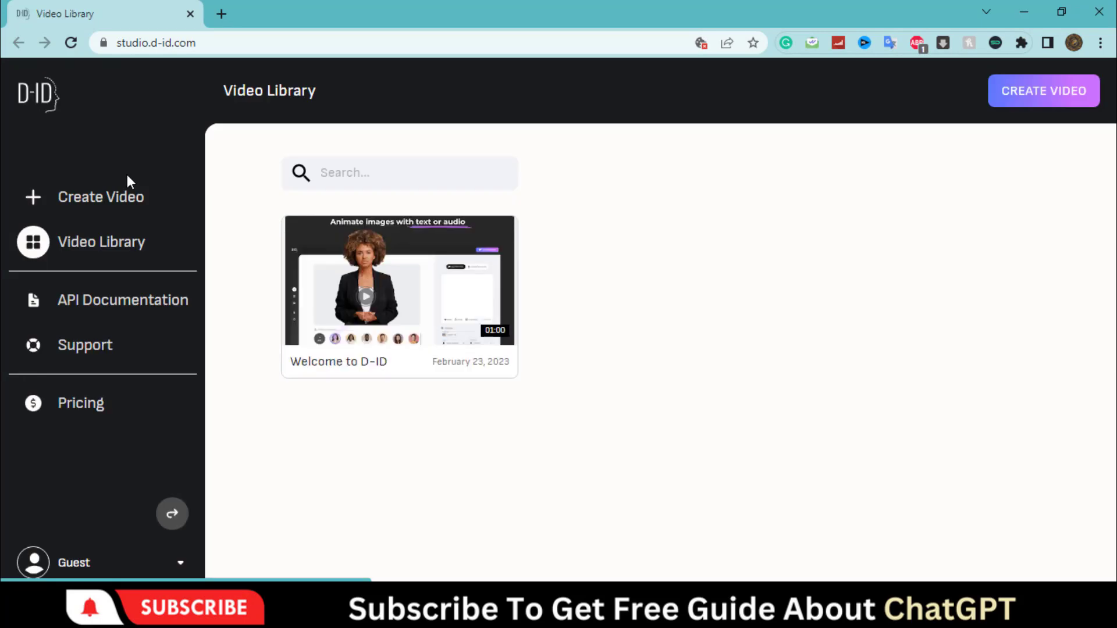
left_click(74, 562)
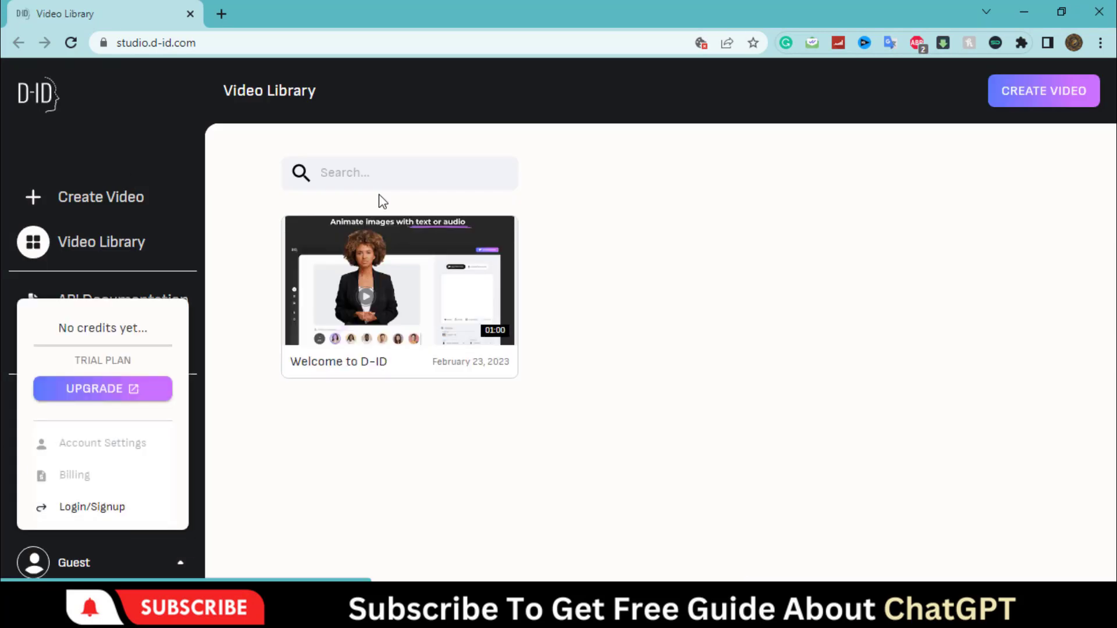
left_click(91, 507)
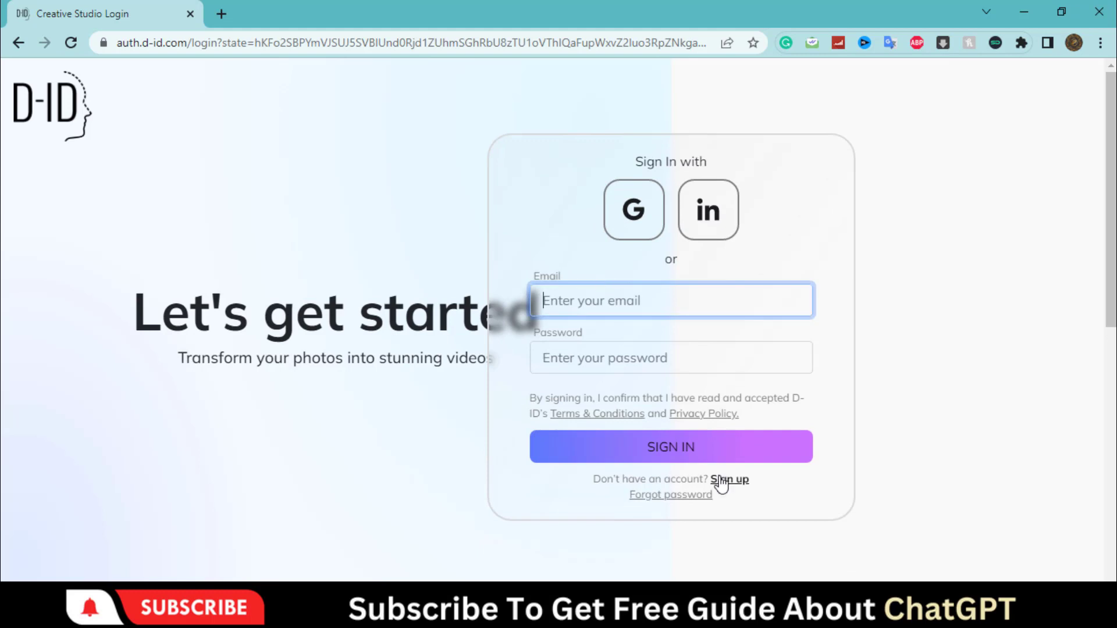
left_click(729, 478)
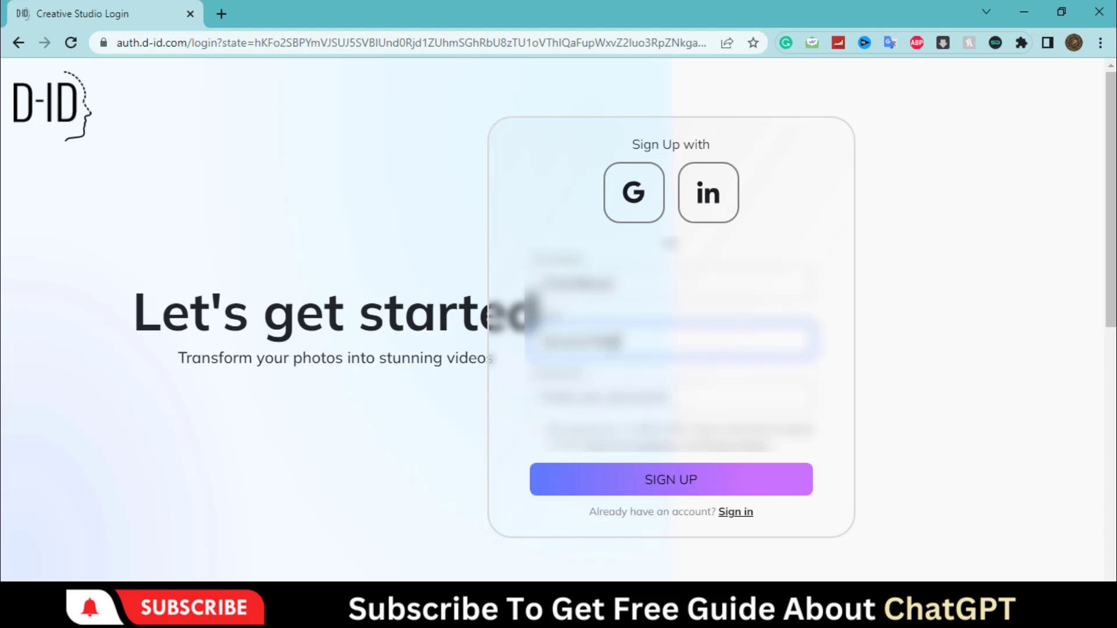
type("example@email.com")
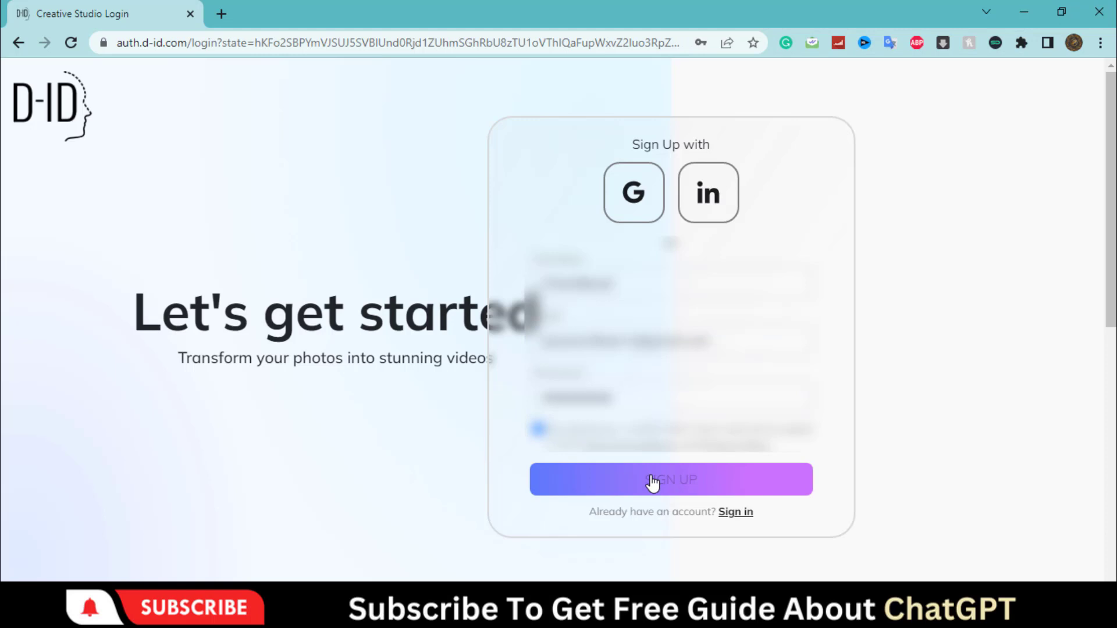
left_click(669, 478)
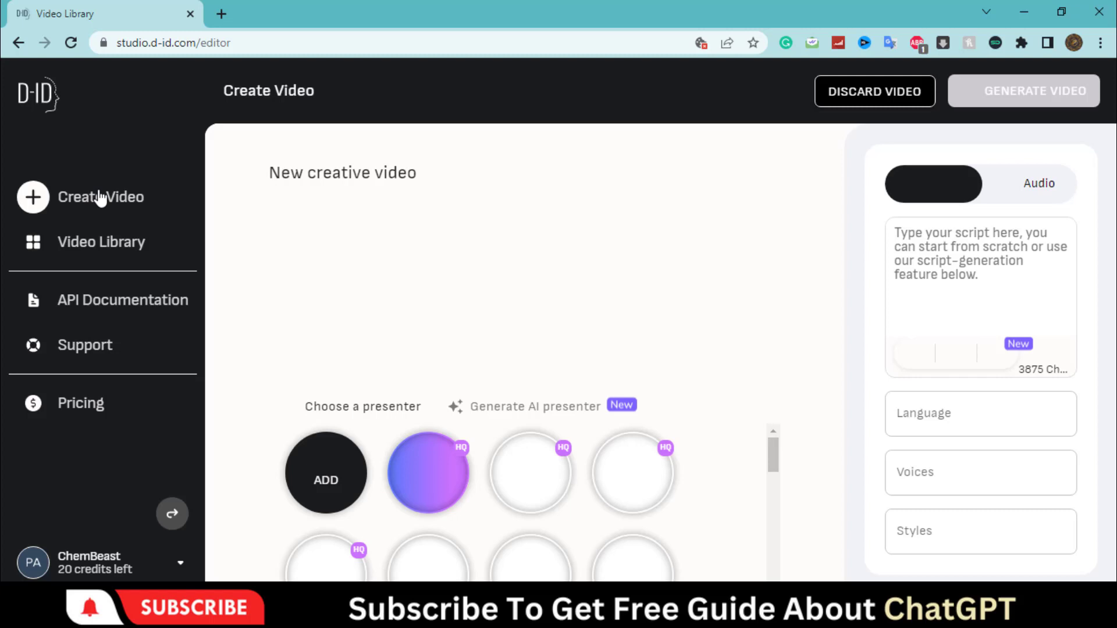
- Start a new creative video and choose the smiling bearded man as presenter
left_click(429, 472)
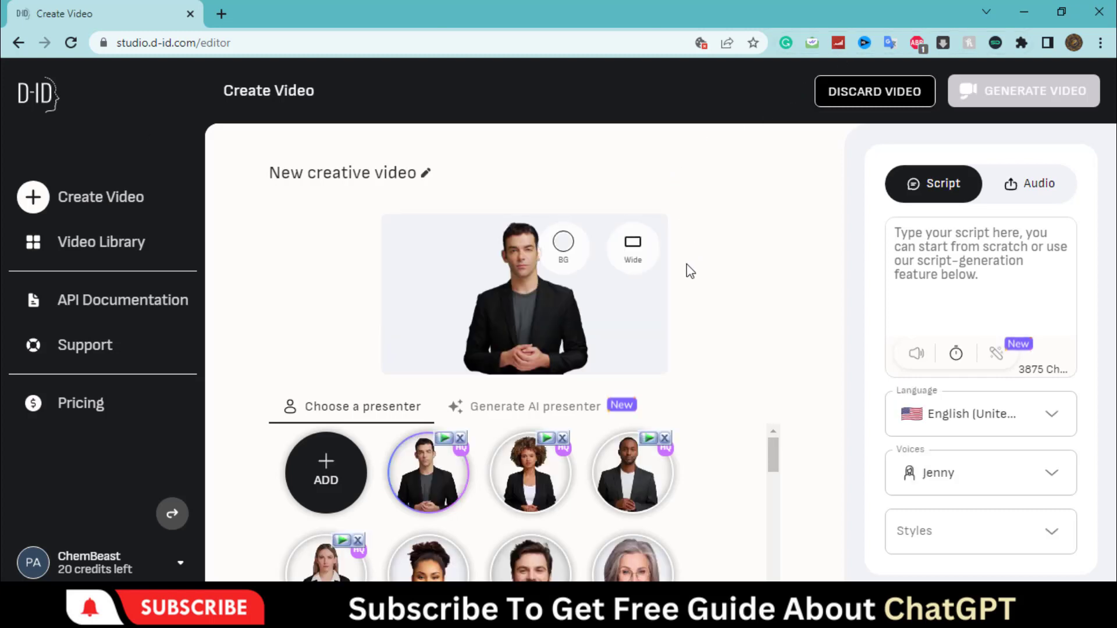
mouse_move(563, 445)
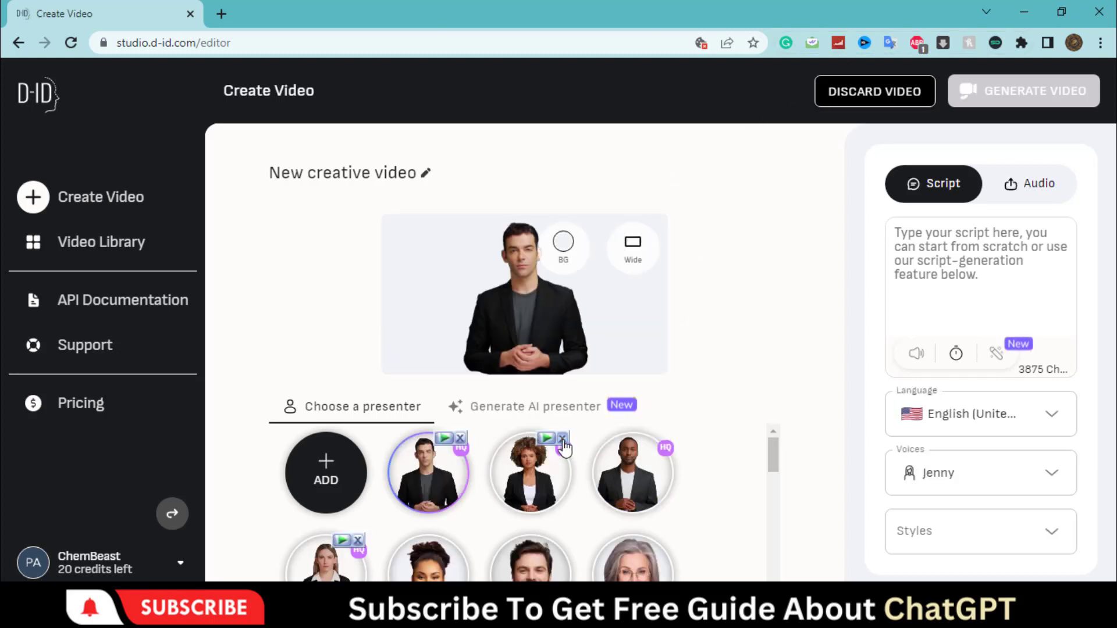
left_click(632, 473)
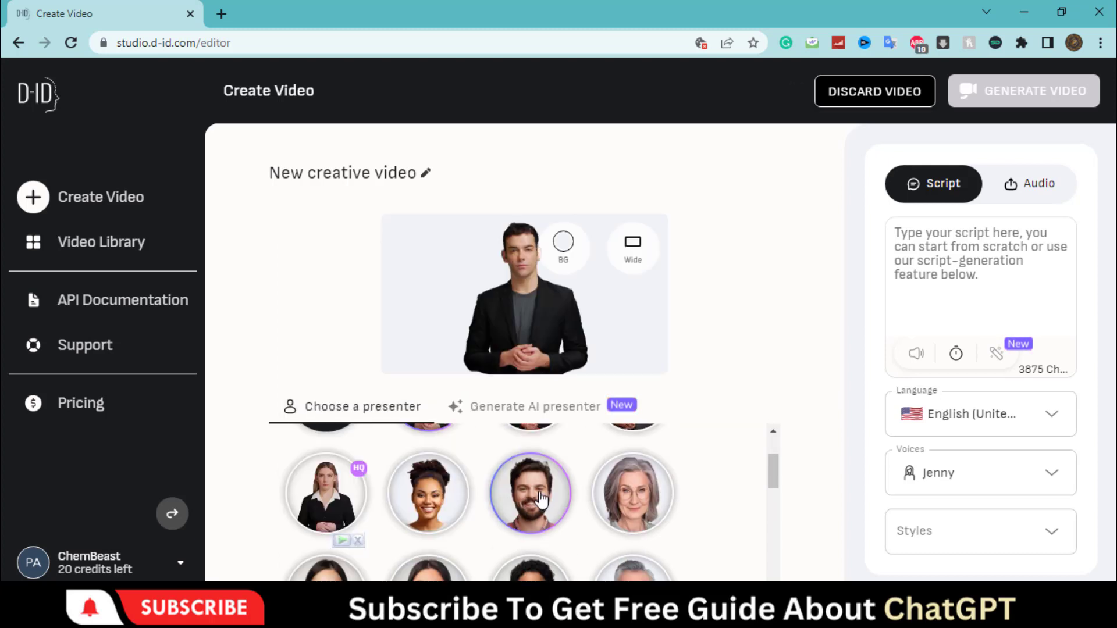
left_click(530, 493)
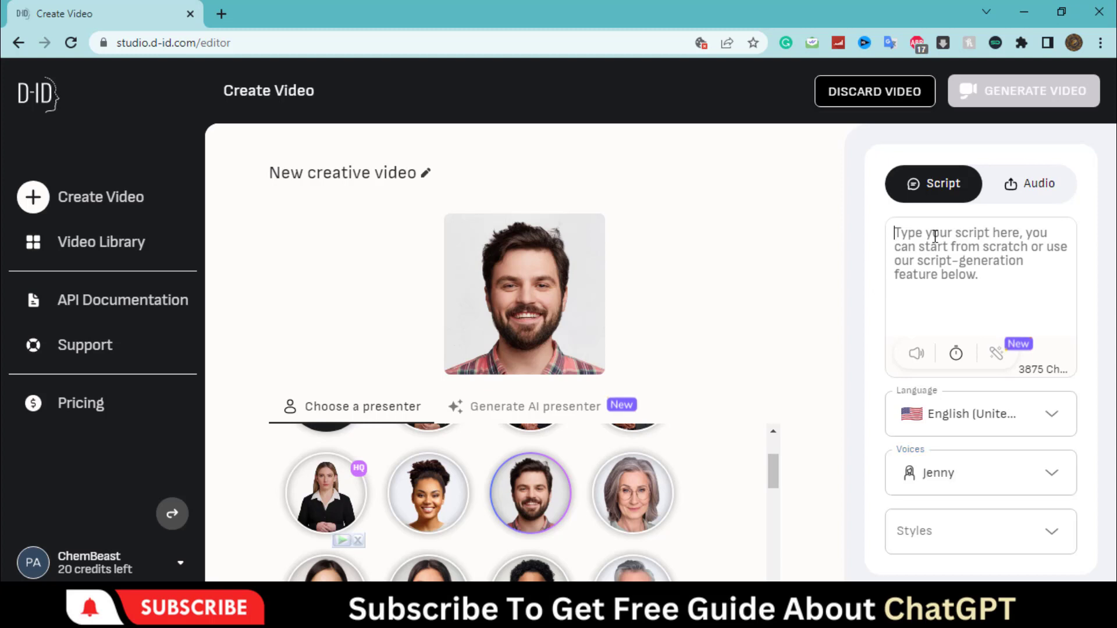
left_click(979, 413)
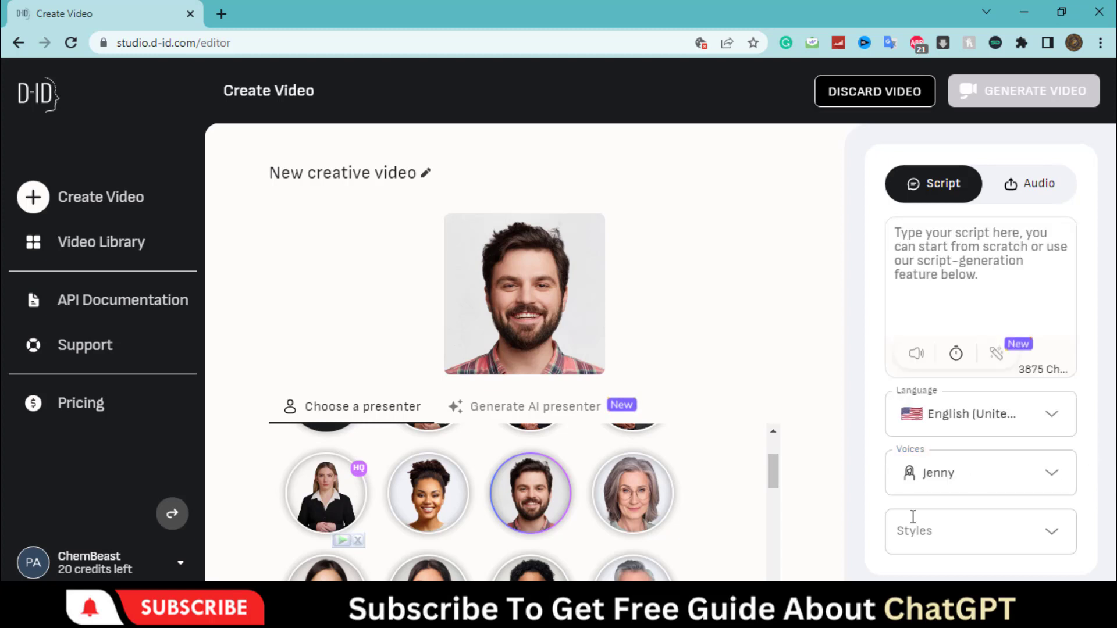
left_click(979, 530)
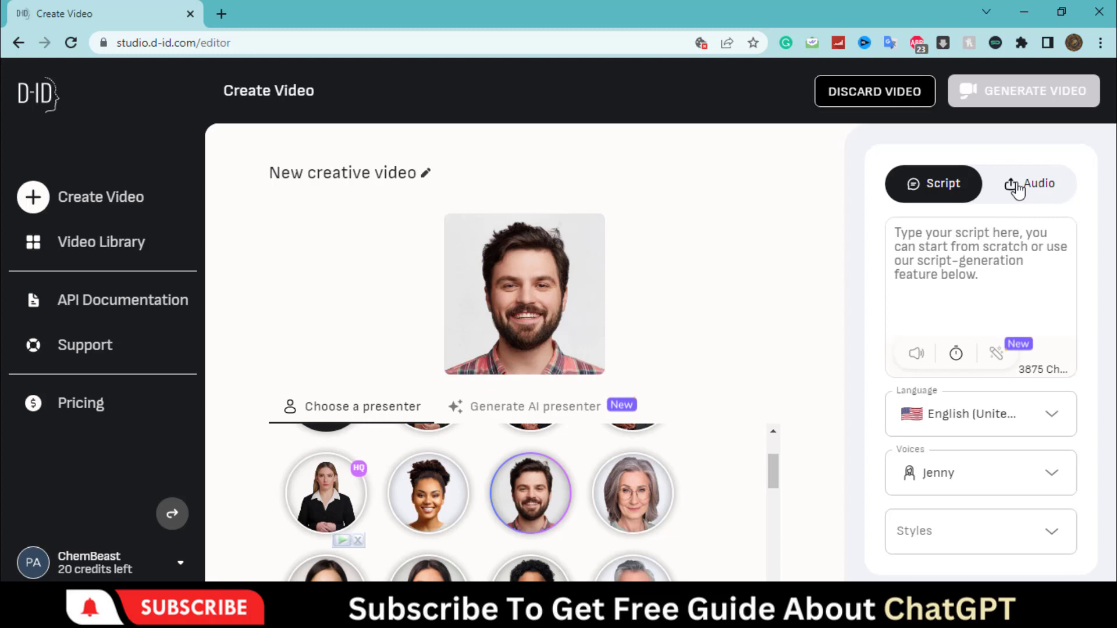
left_click(1029, 183)
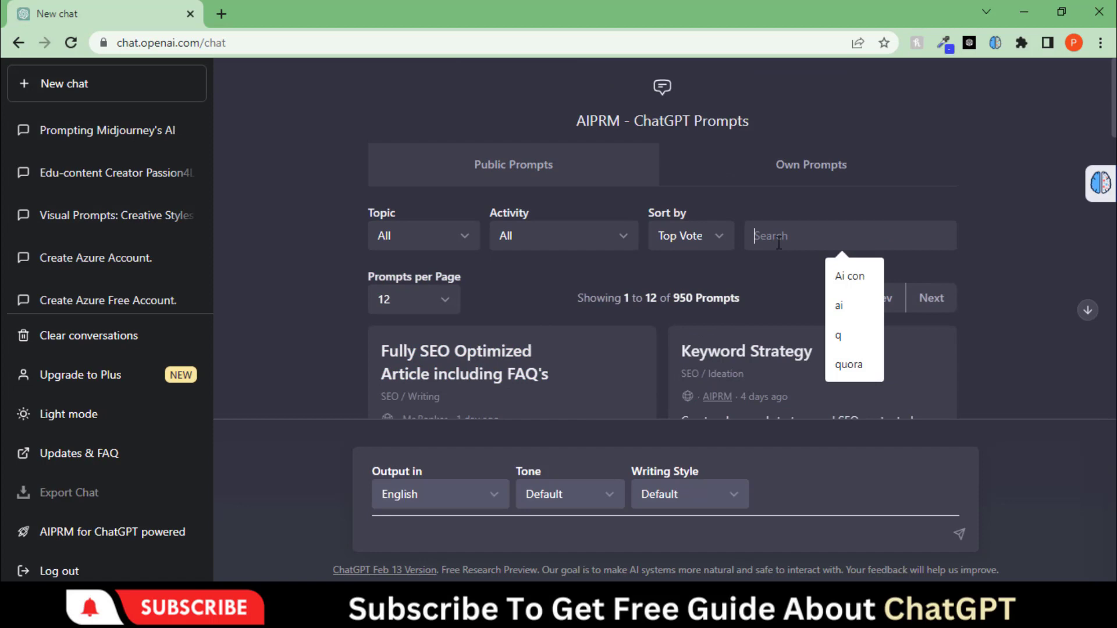
- Generate a 'What is freelancing' script with the AIPRM YouTube Script Creator prompt
type("vide")
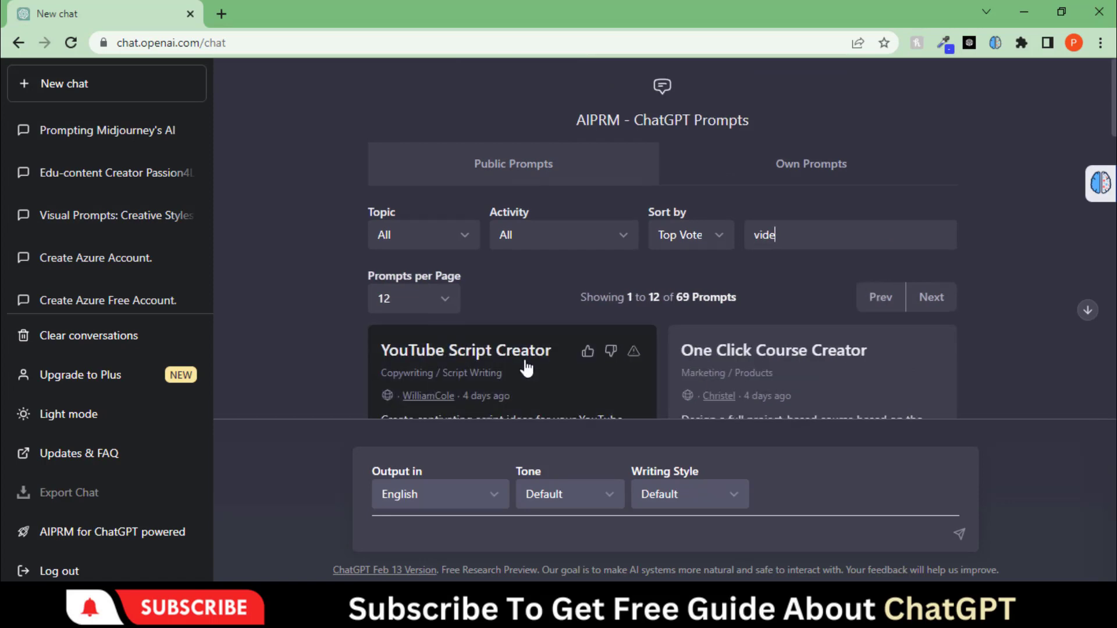
left_click(466, 350)
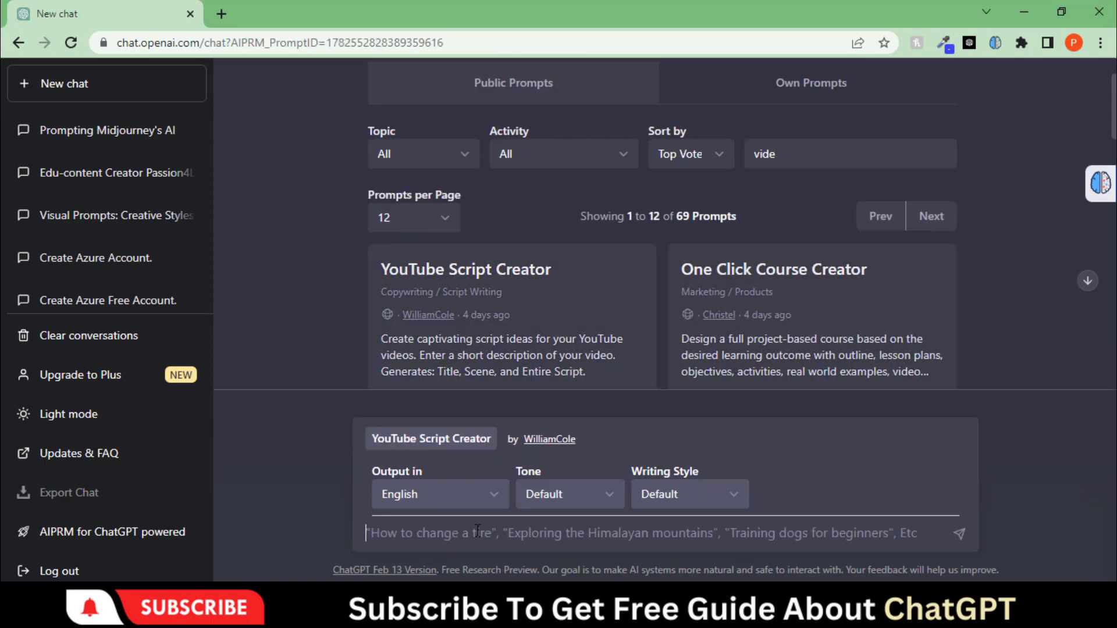
type("What is freelancing")
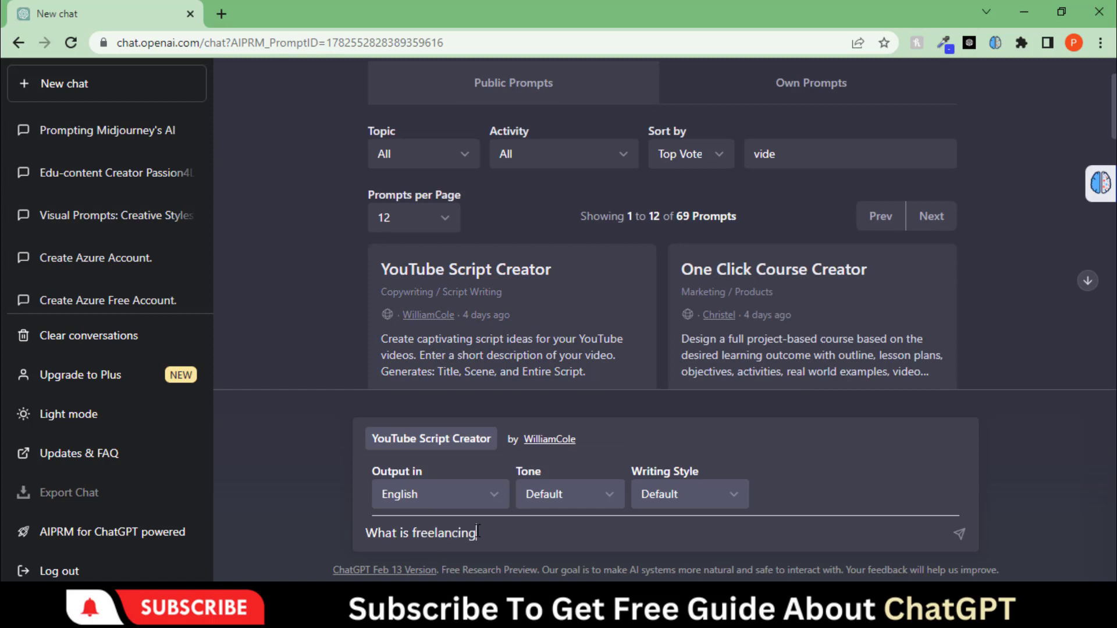
left_click(959, 533)
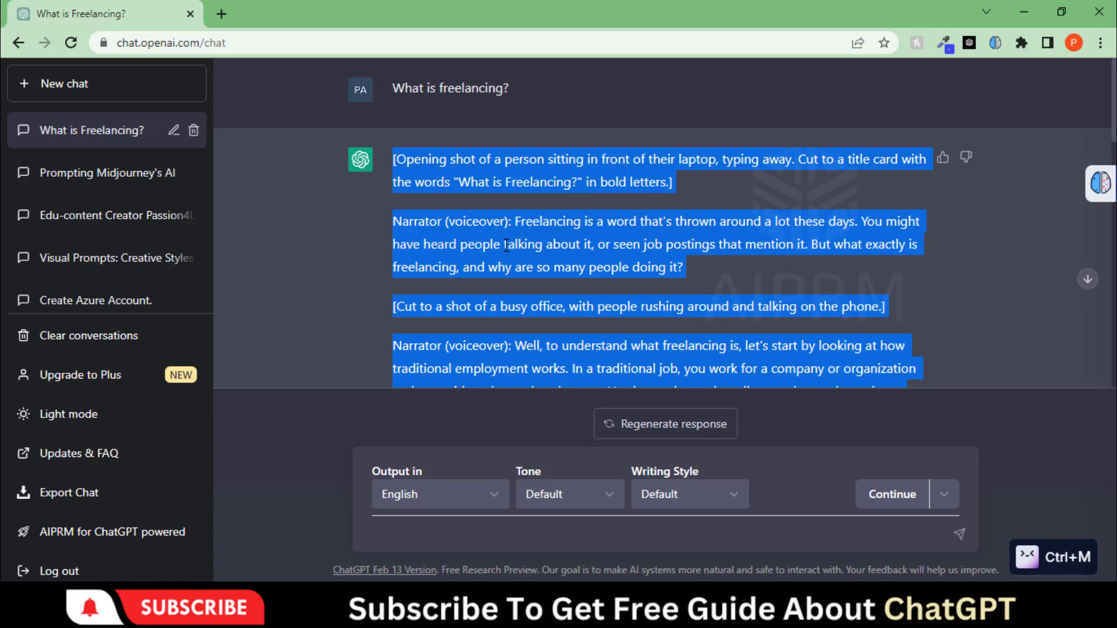
left_click(299, 14)
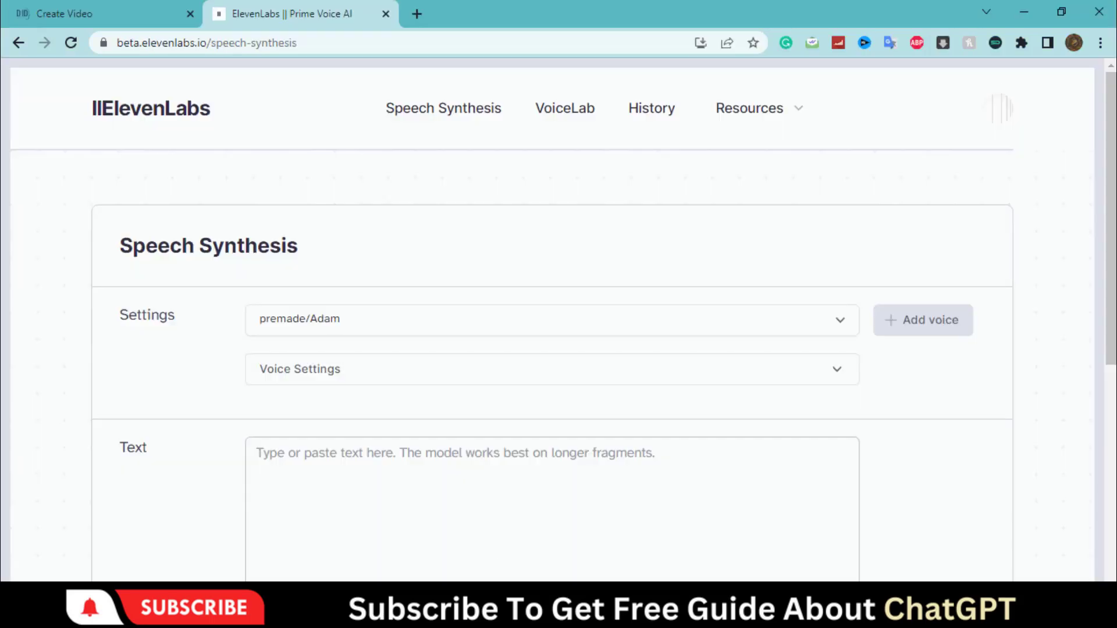
- Scroll down the ElevenLabs speech synthesis page toward the Text box
scroll("down", 3)
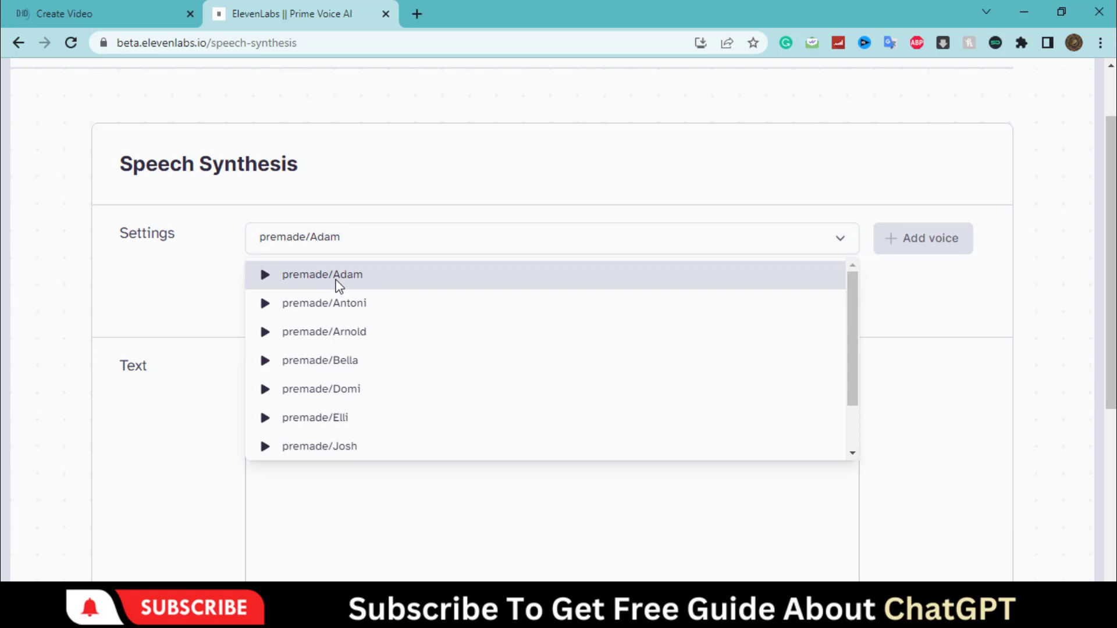
mouse_move(349, 417)
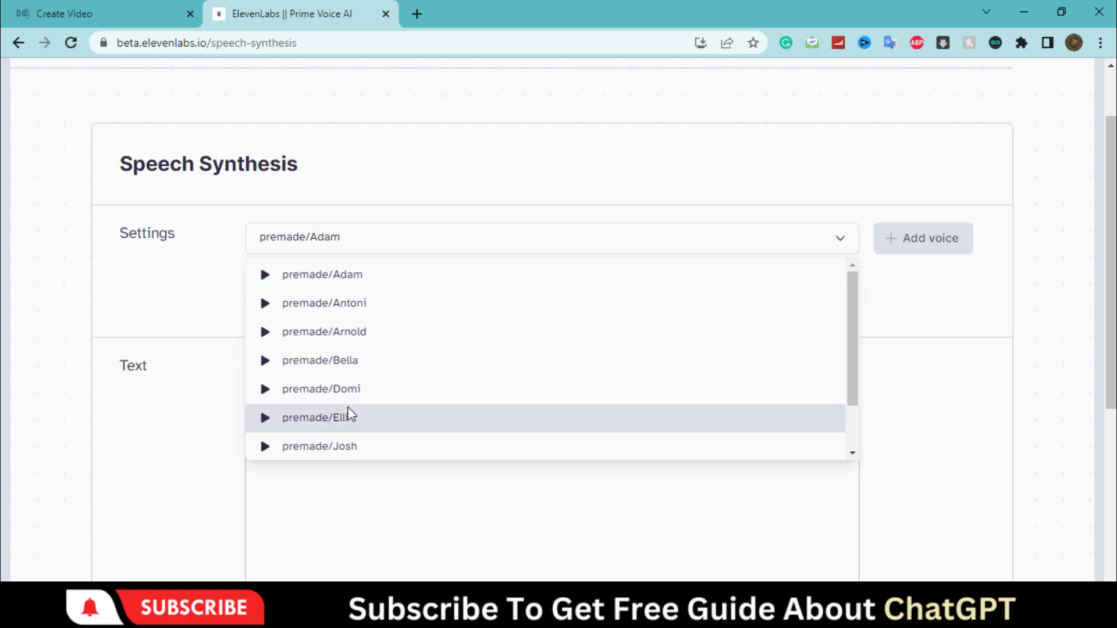
mouse_move(375, 330)
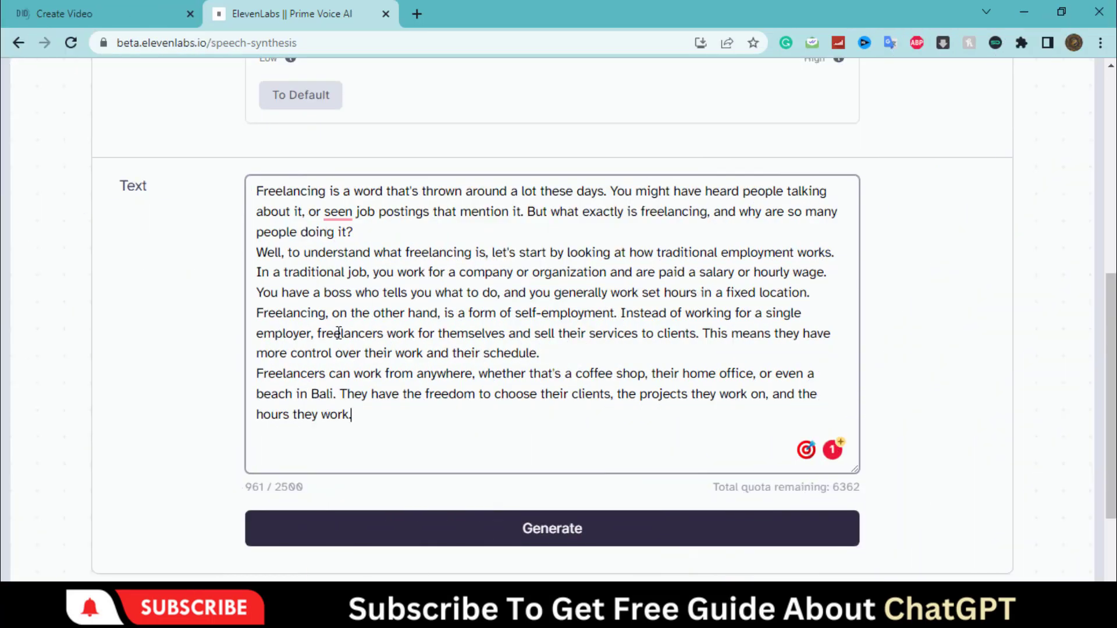
mouse_move(511, 513)
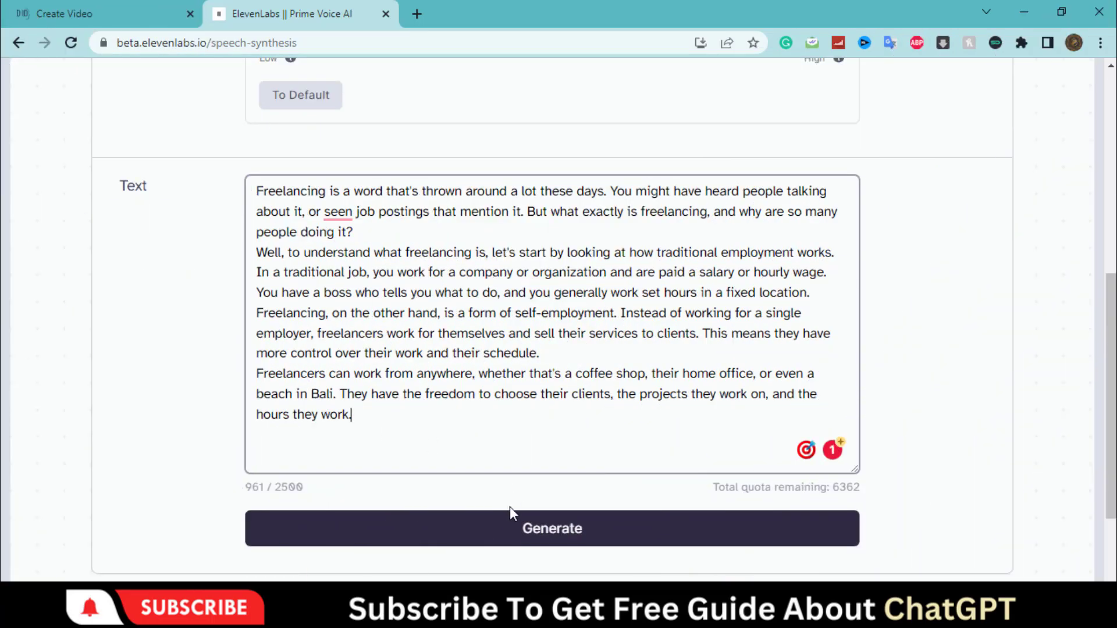
- Generate the Adam-voiced speech and download it as synthesized_audio.mp3
left_click(551, 527)
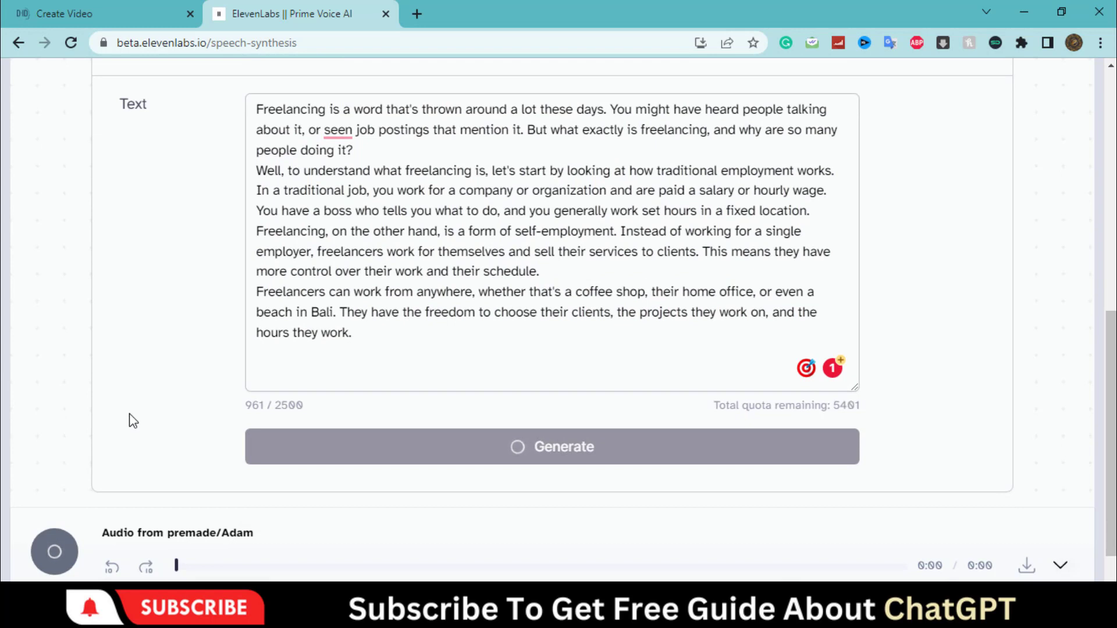
left_click(54, 551)
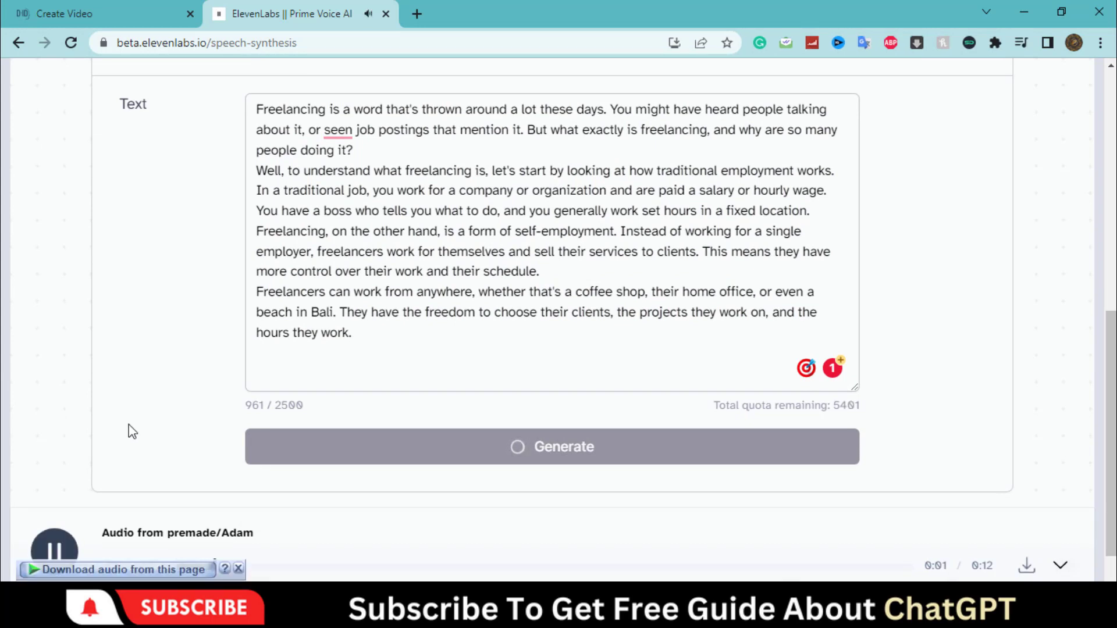
left_click(54, 550)
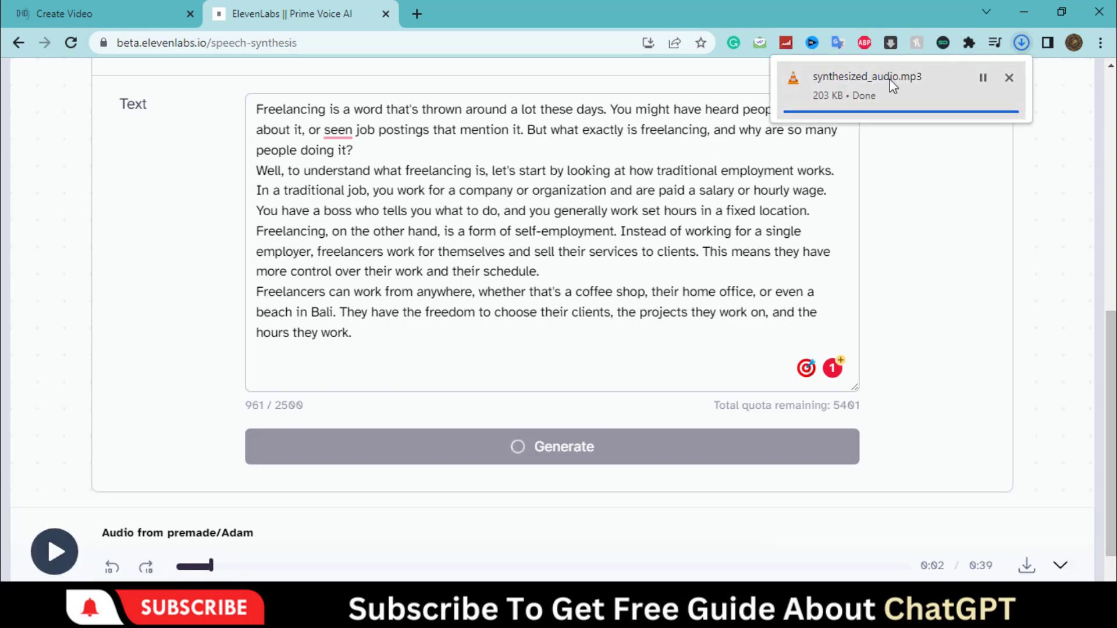
left_click(103, 13)
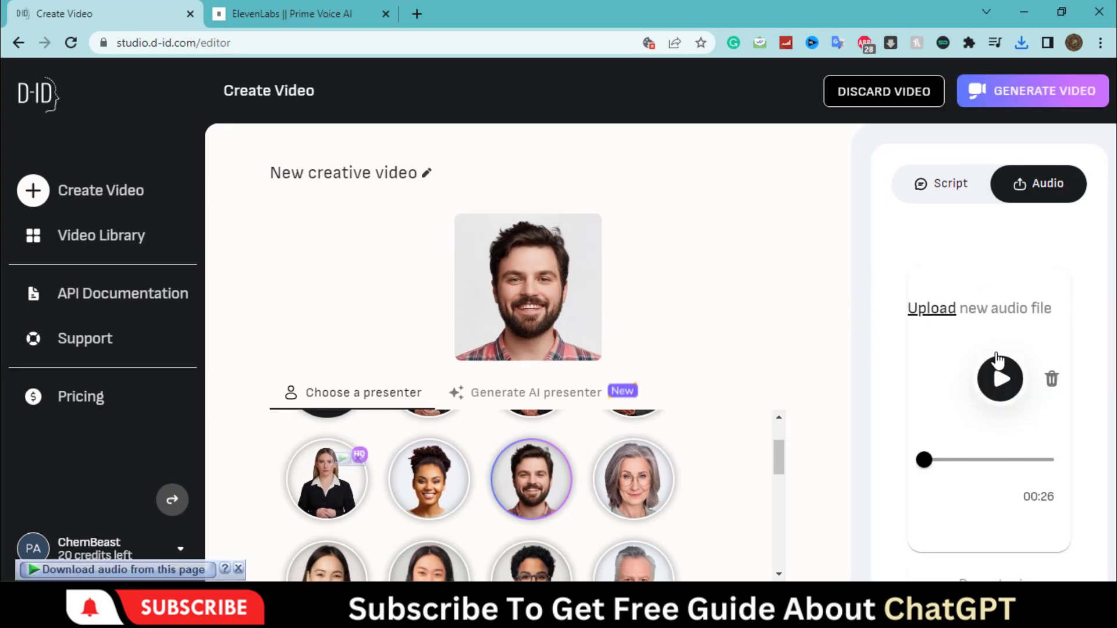
- Generate the talking-avatar video, confirming the 2-credit cost
left_click(1030, 90)
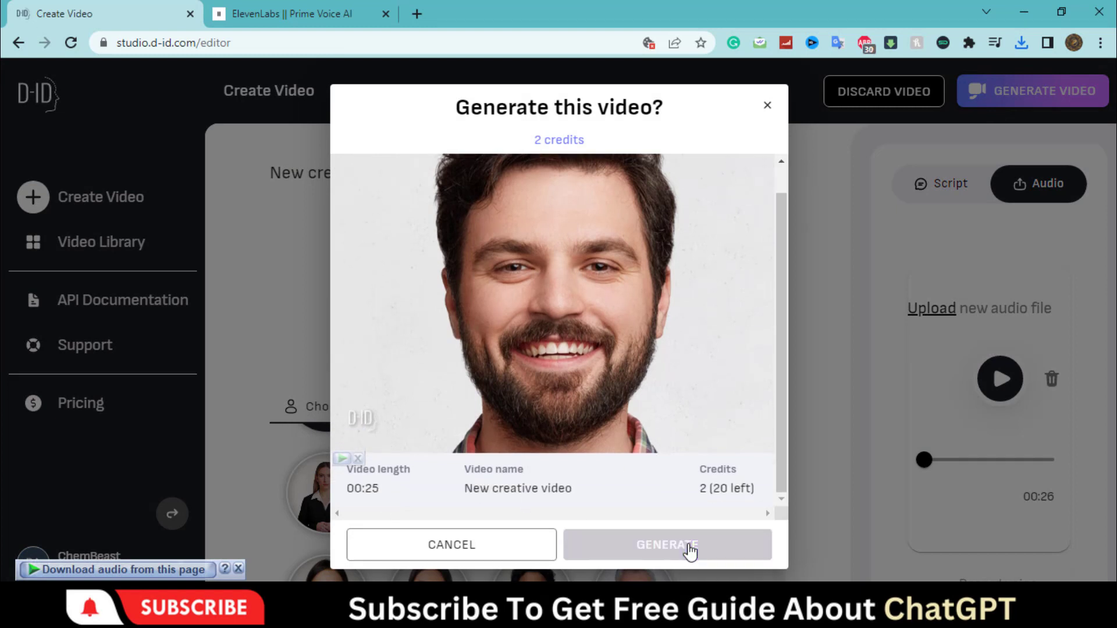
left_click(666, 545)
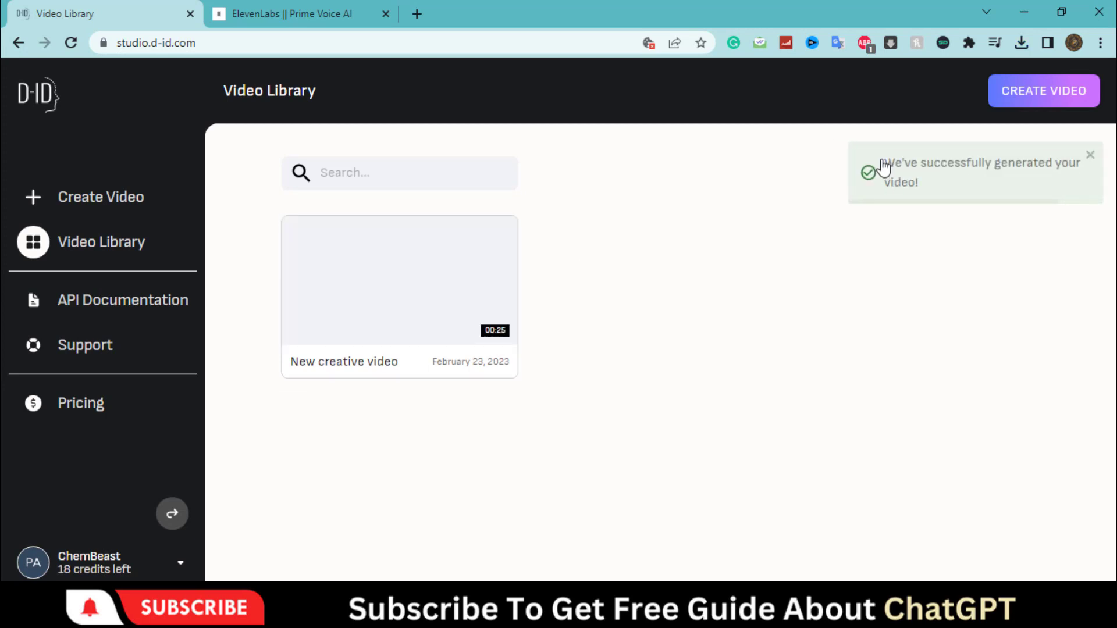
- Open the New creative video card and play the 25-second video
left_click(399, 279)
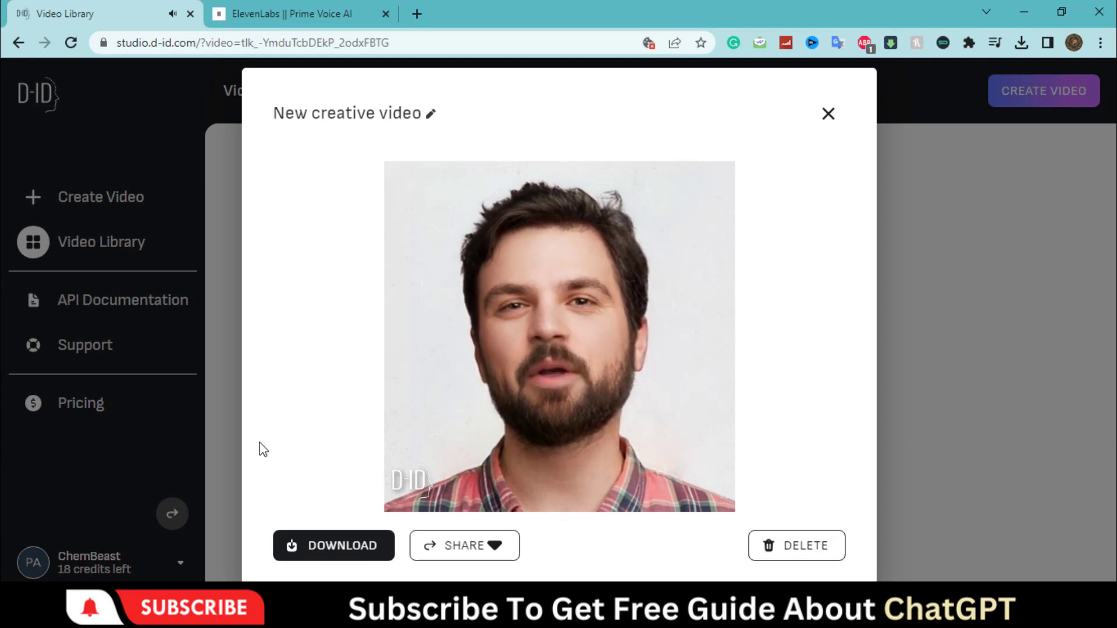
left_click(559, 336)
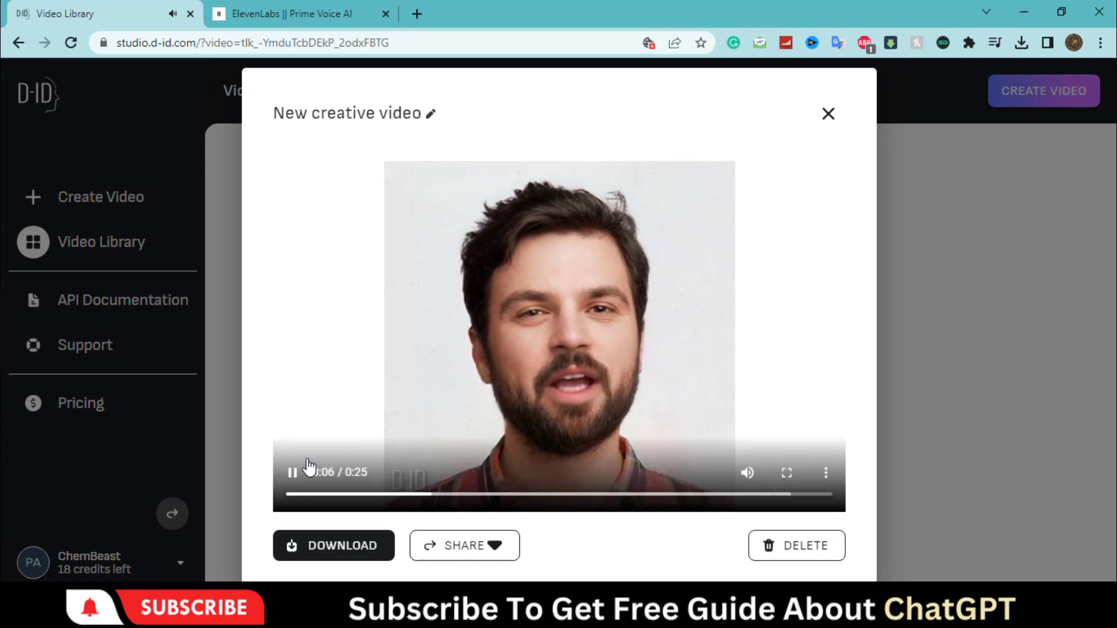